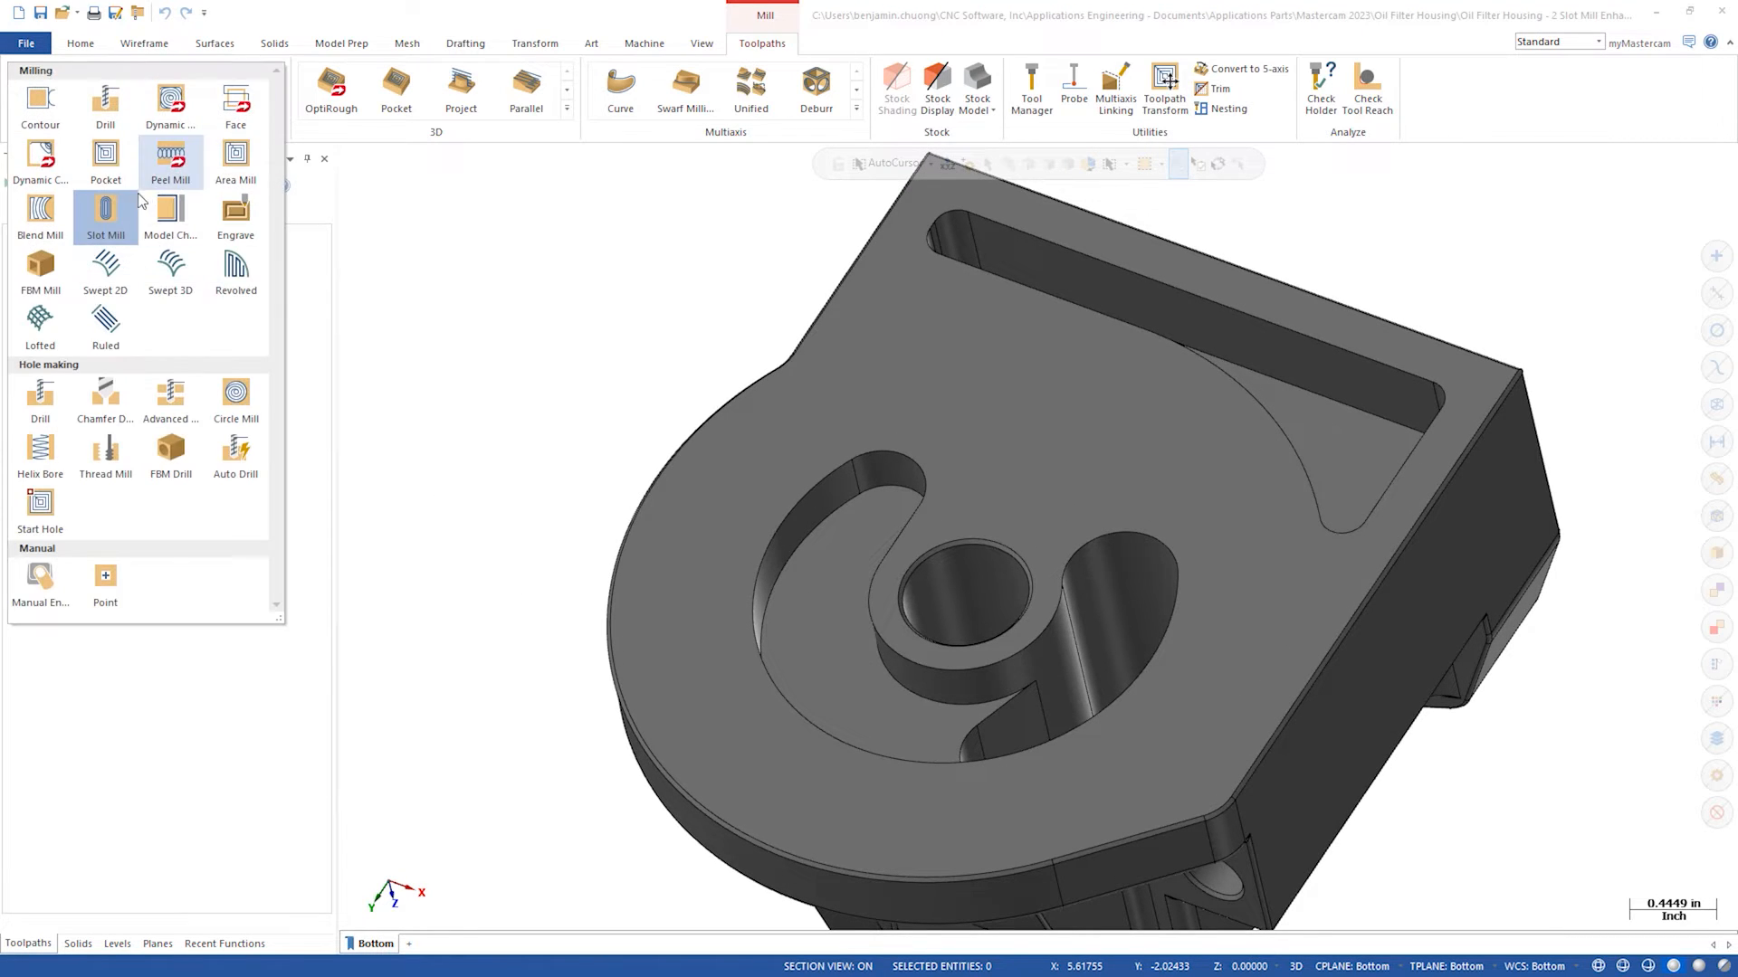
# - Start a Slot Mill toolpath and chain the curved lower passageway edge
pyautogui.click(105, 213)
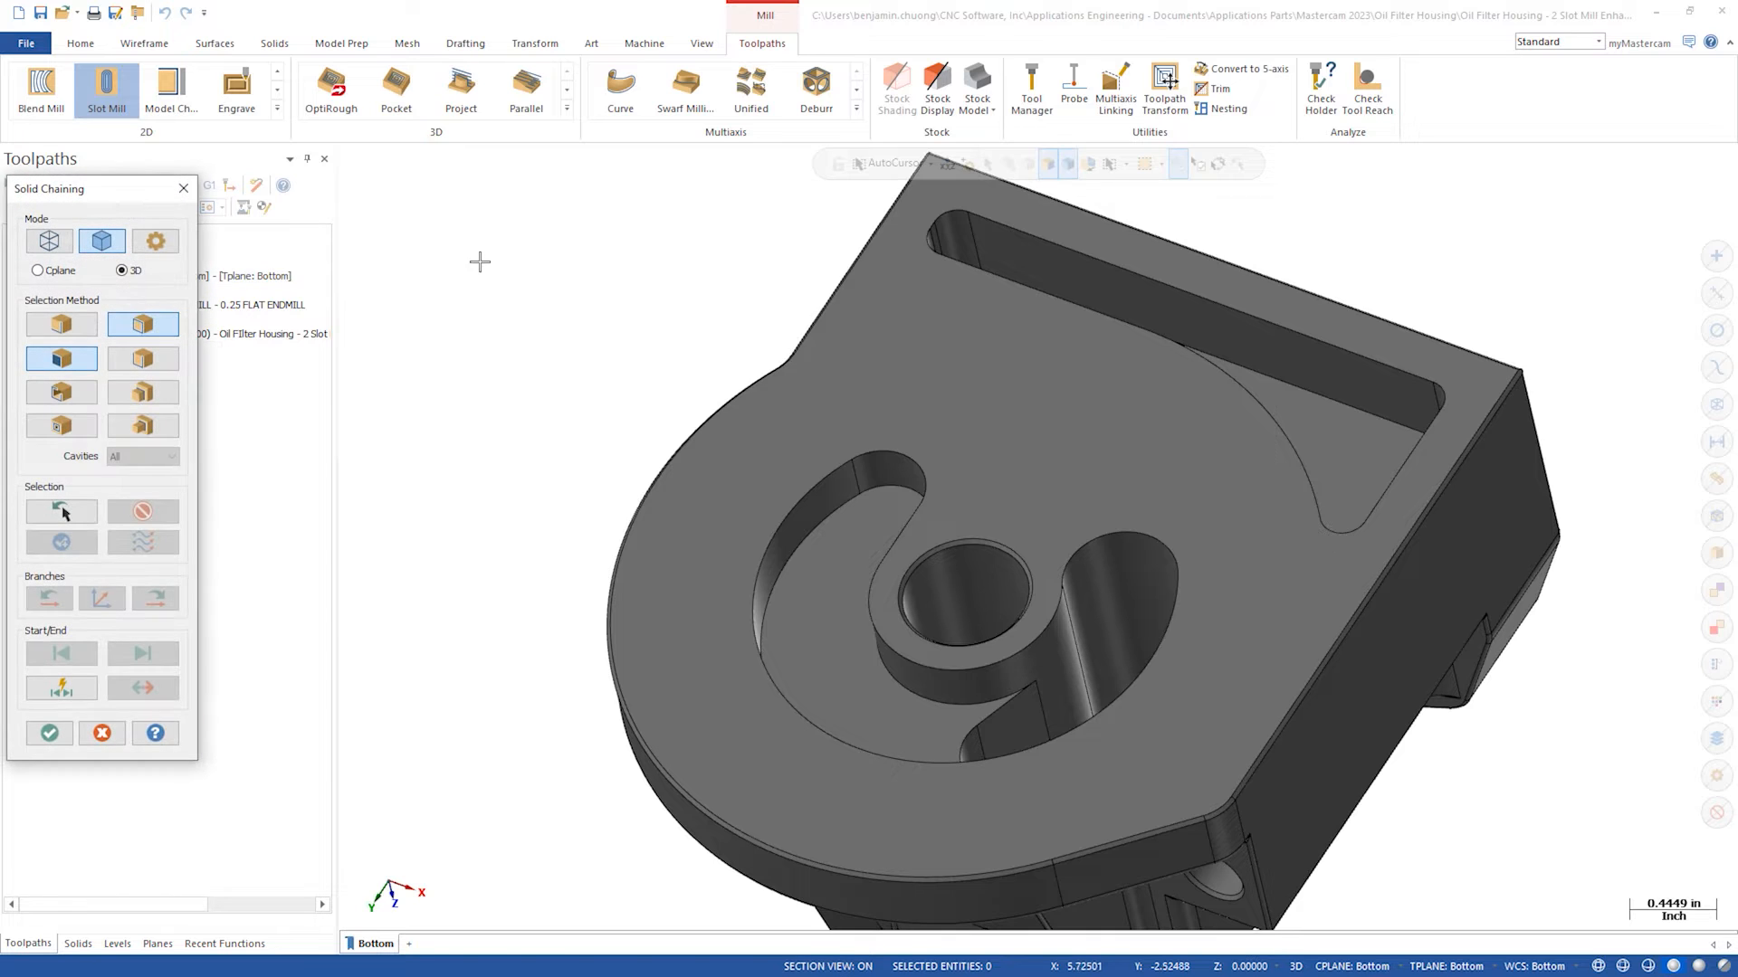
pyautogui.click(775, 560)
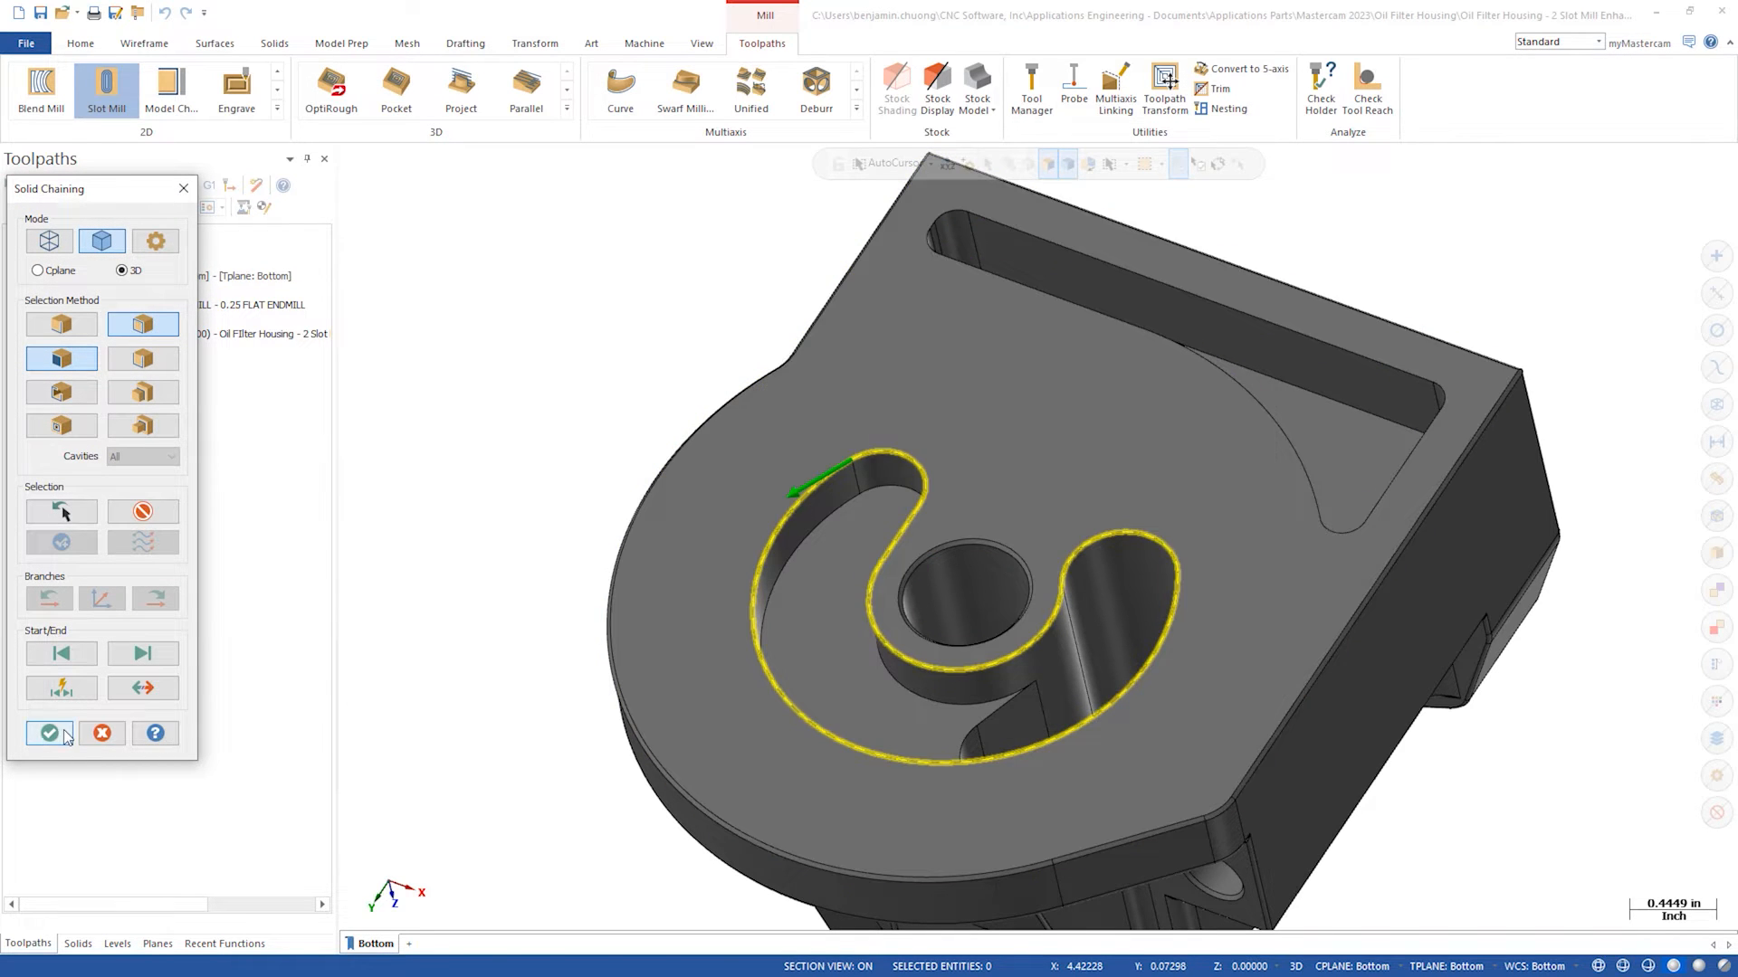
# - Use the 0.25 flat endmill with 0.005 stock to leave and 0.25 maximum rough depth steps
pyautogui.click(48, 732)
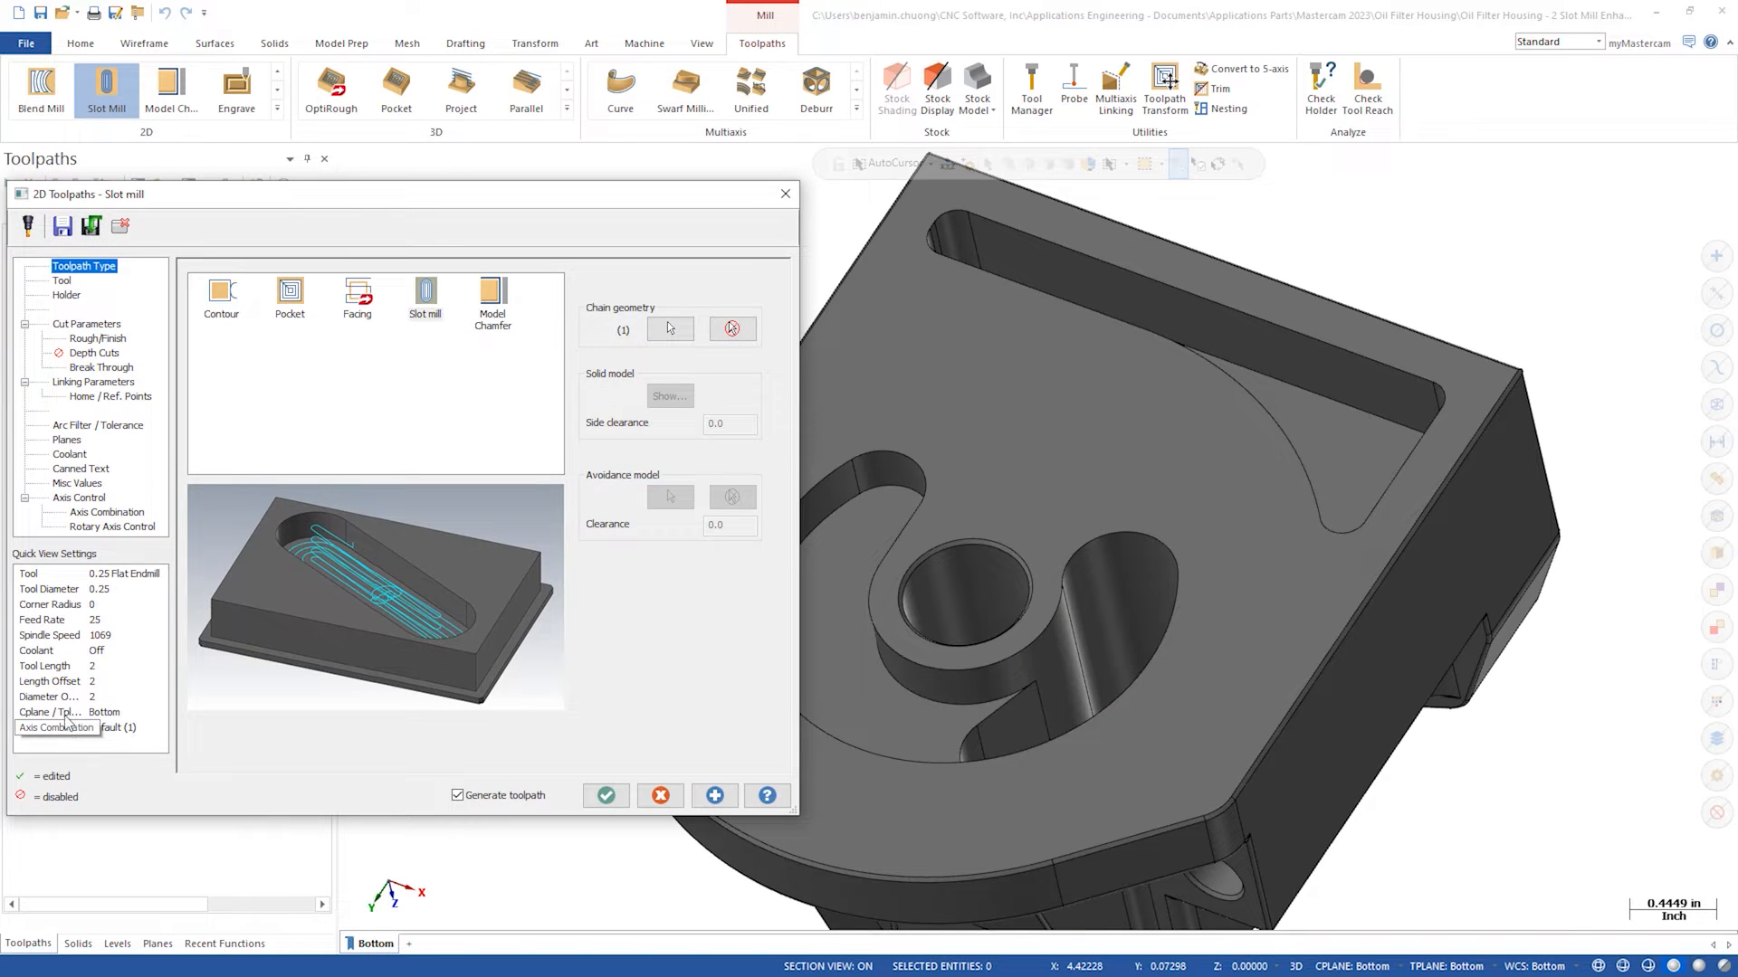
pyautogui.click(62, 281)
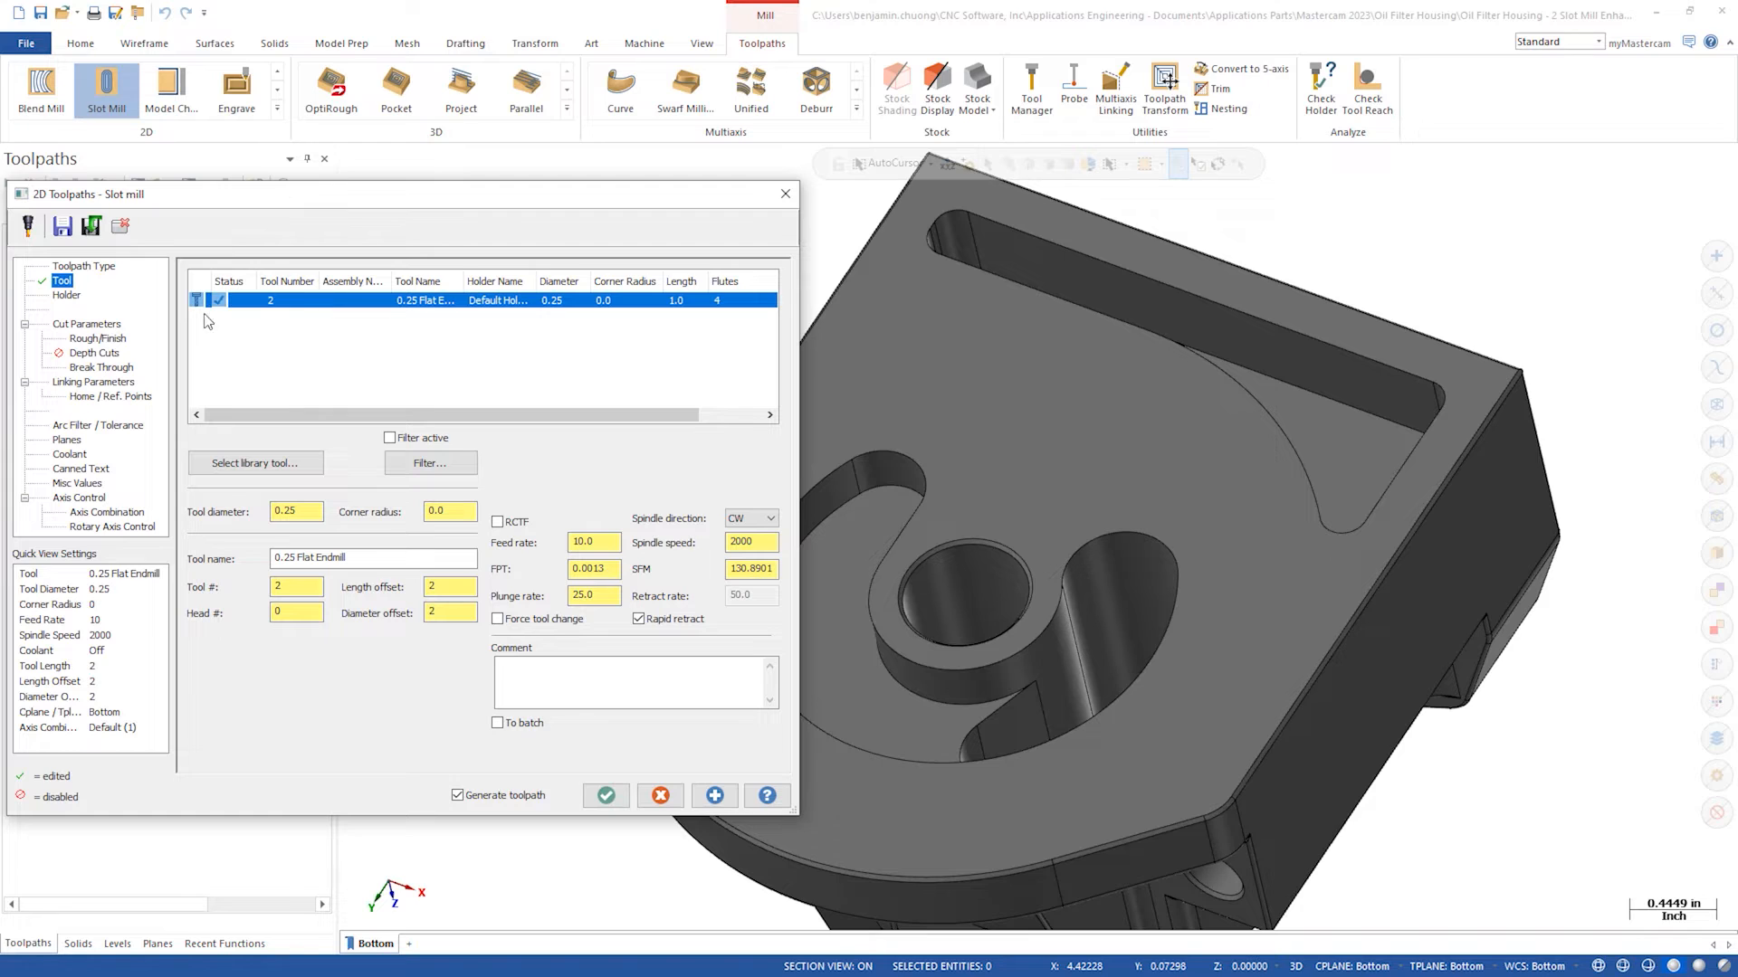
pyautogui.click(88, 324)
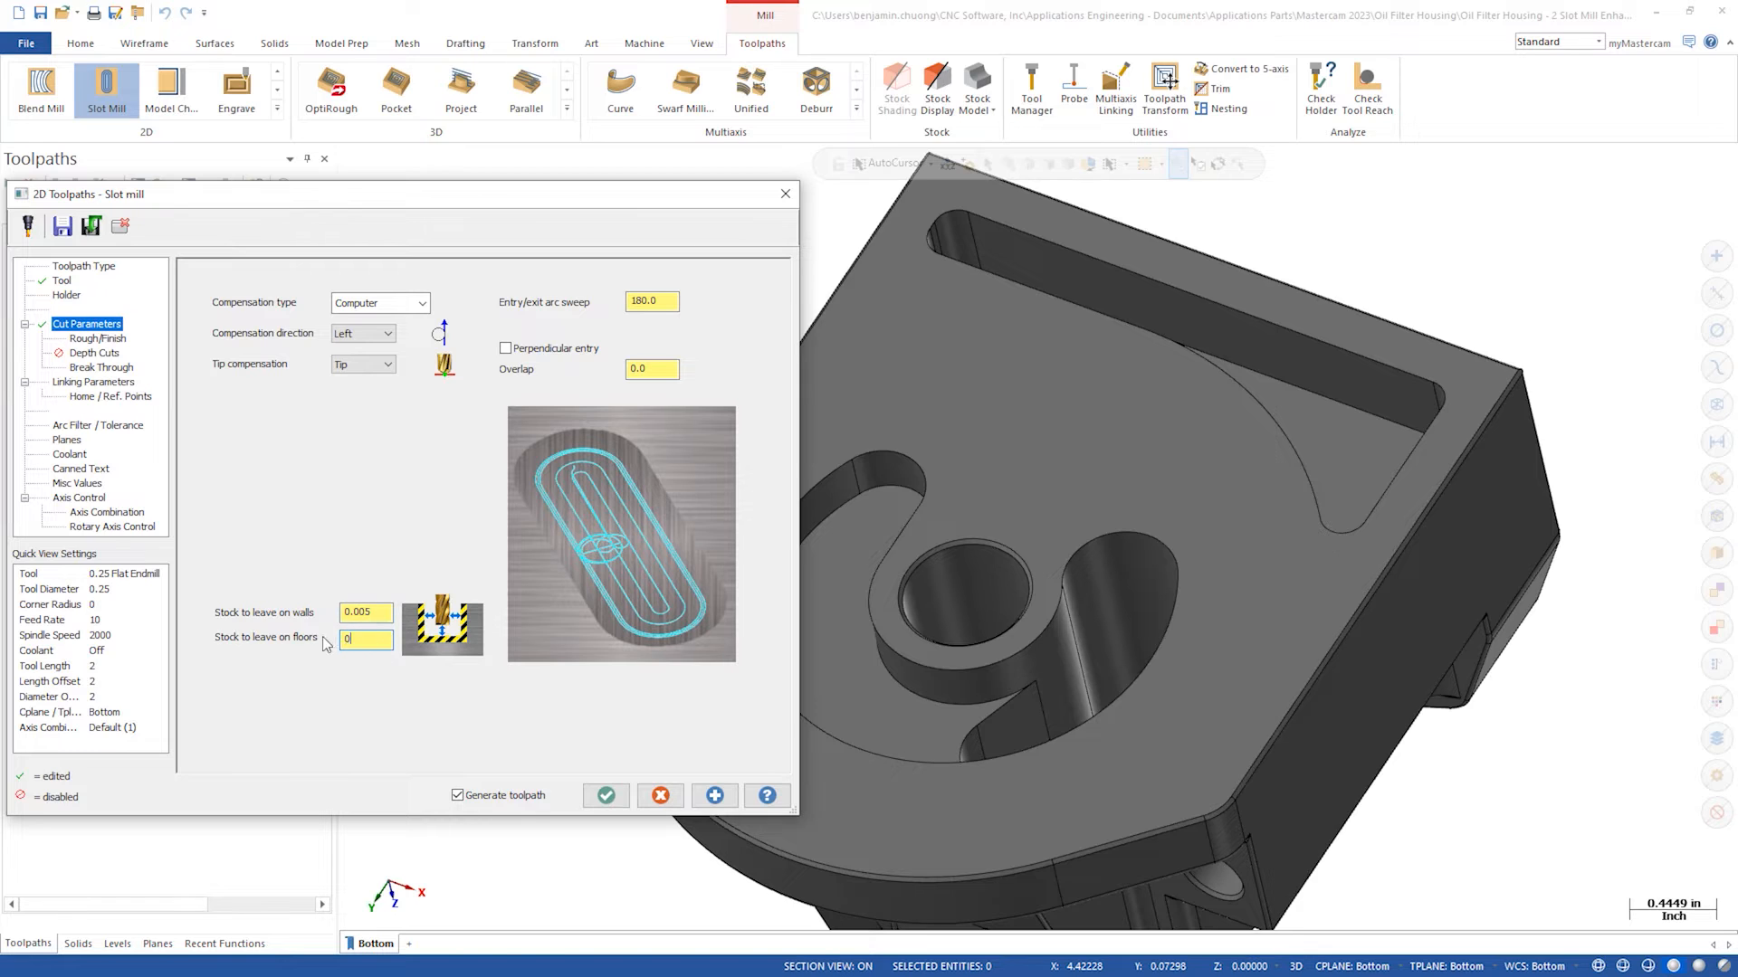
pyautogui.click(366, 638)
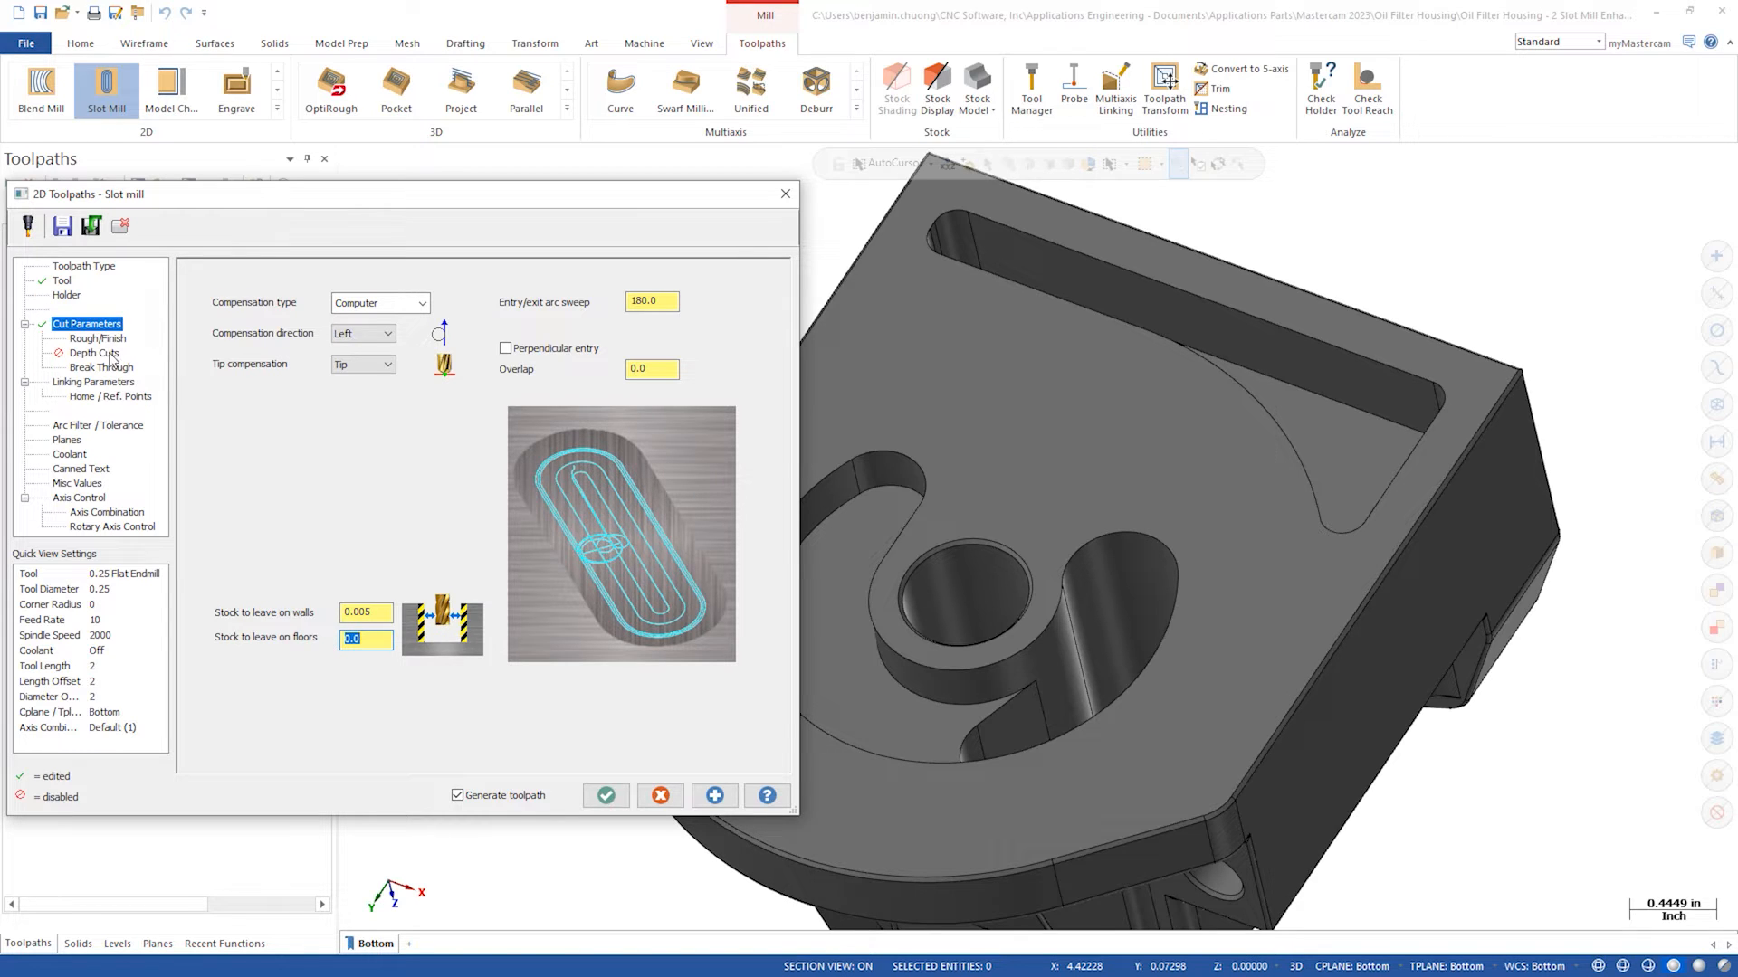
pyautogui.click(95, 352)
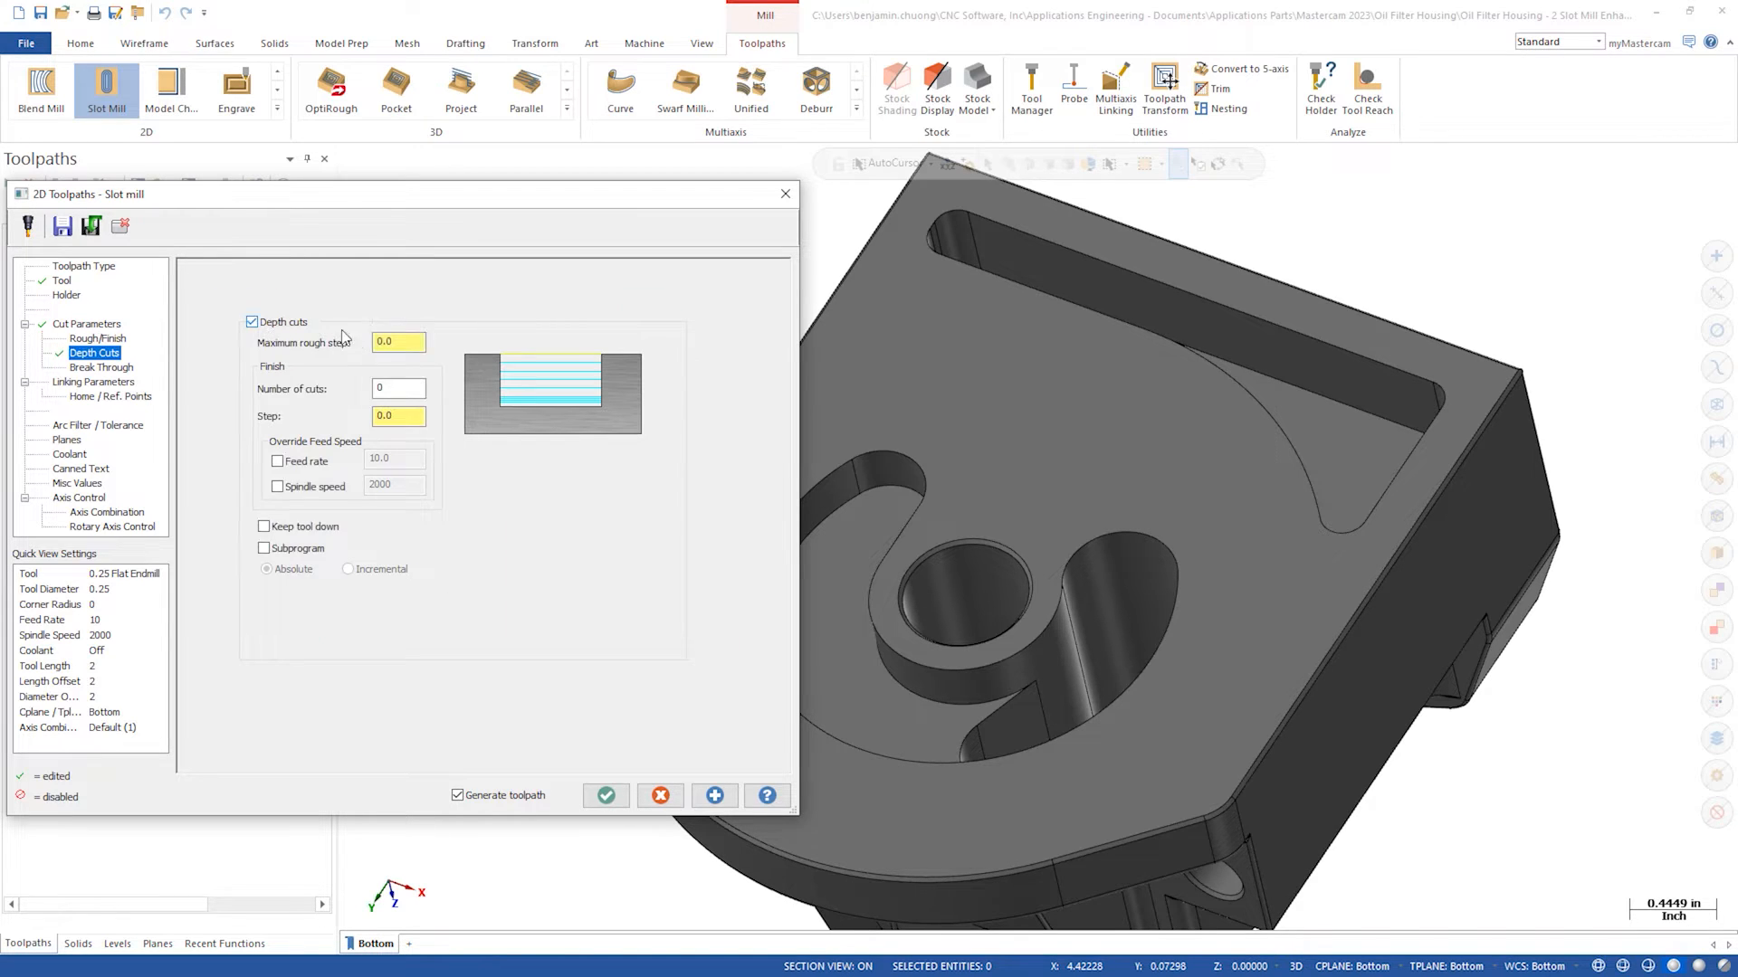
pyautogui.write('.25')
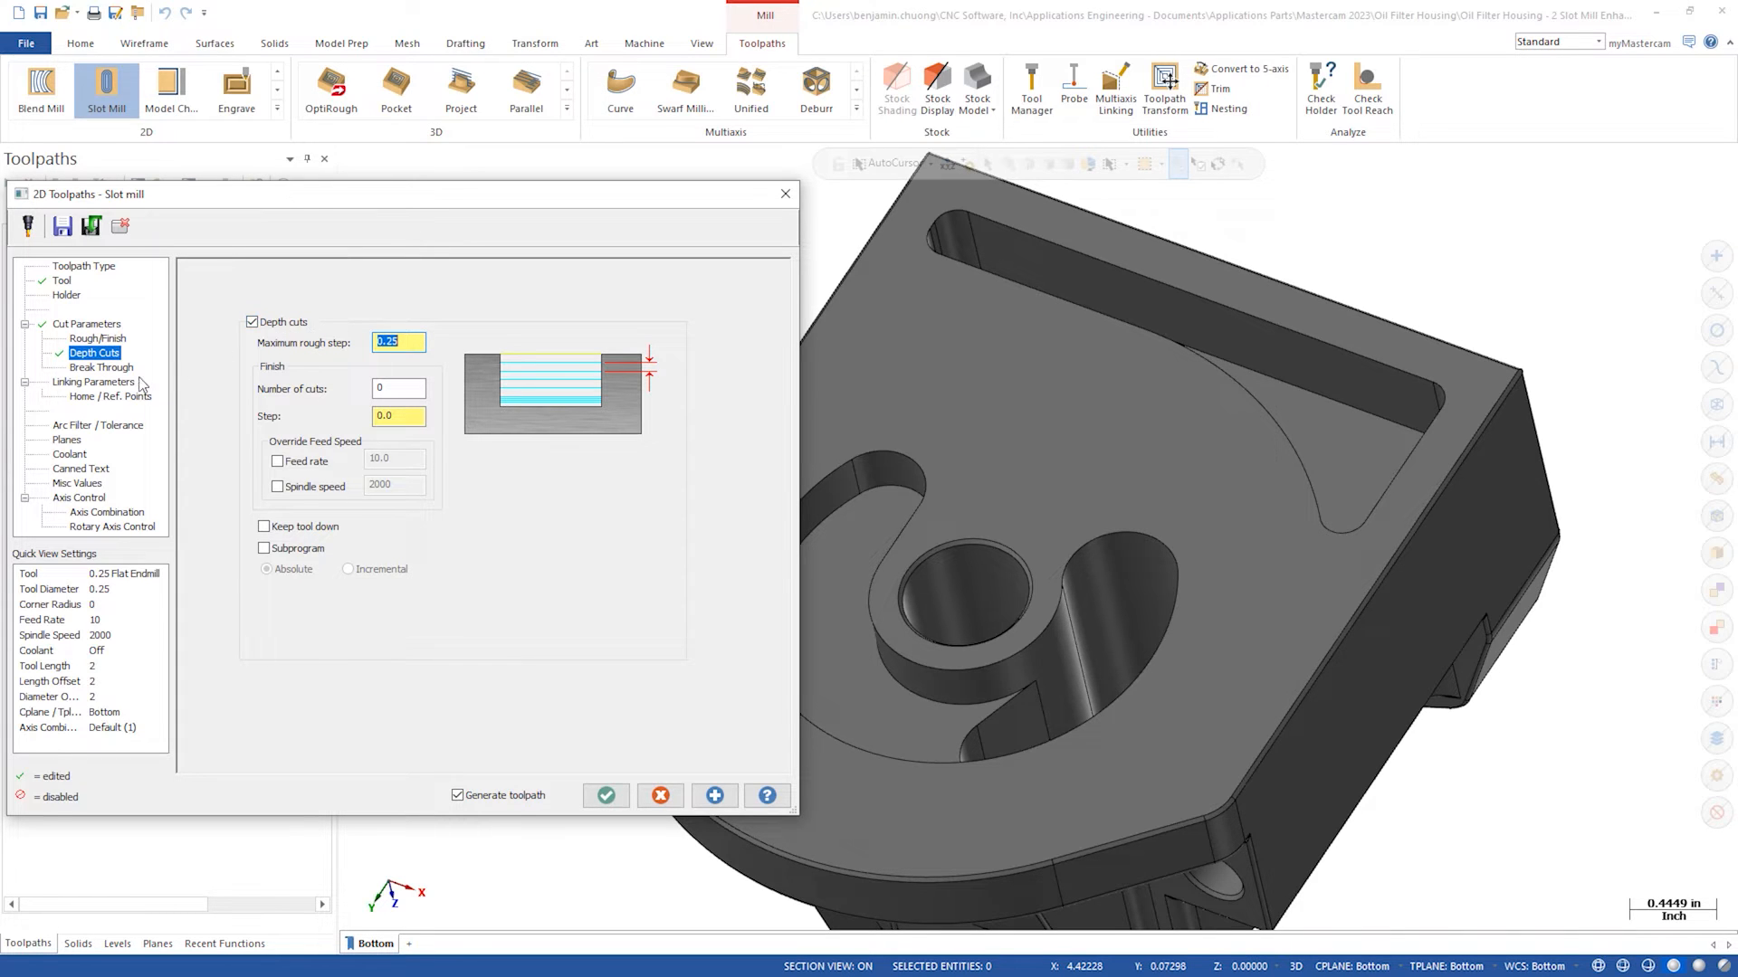
# - Set depth to -0.29 incremental from top of stock and generate the toolpath
pyautogui.click(94, 381)
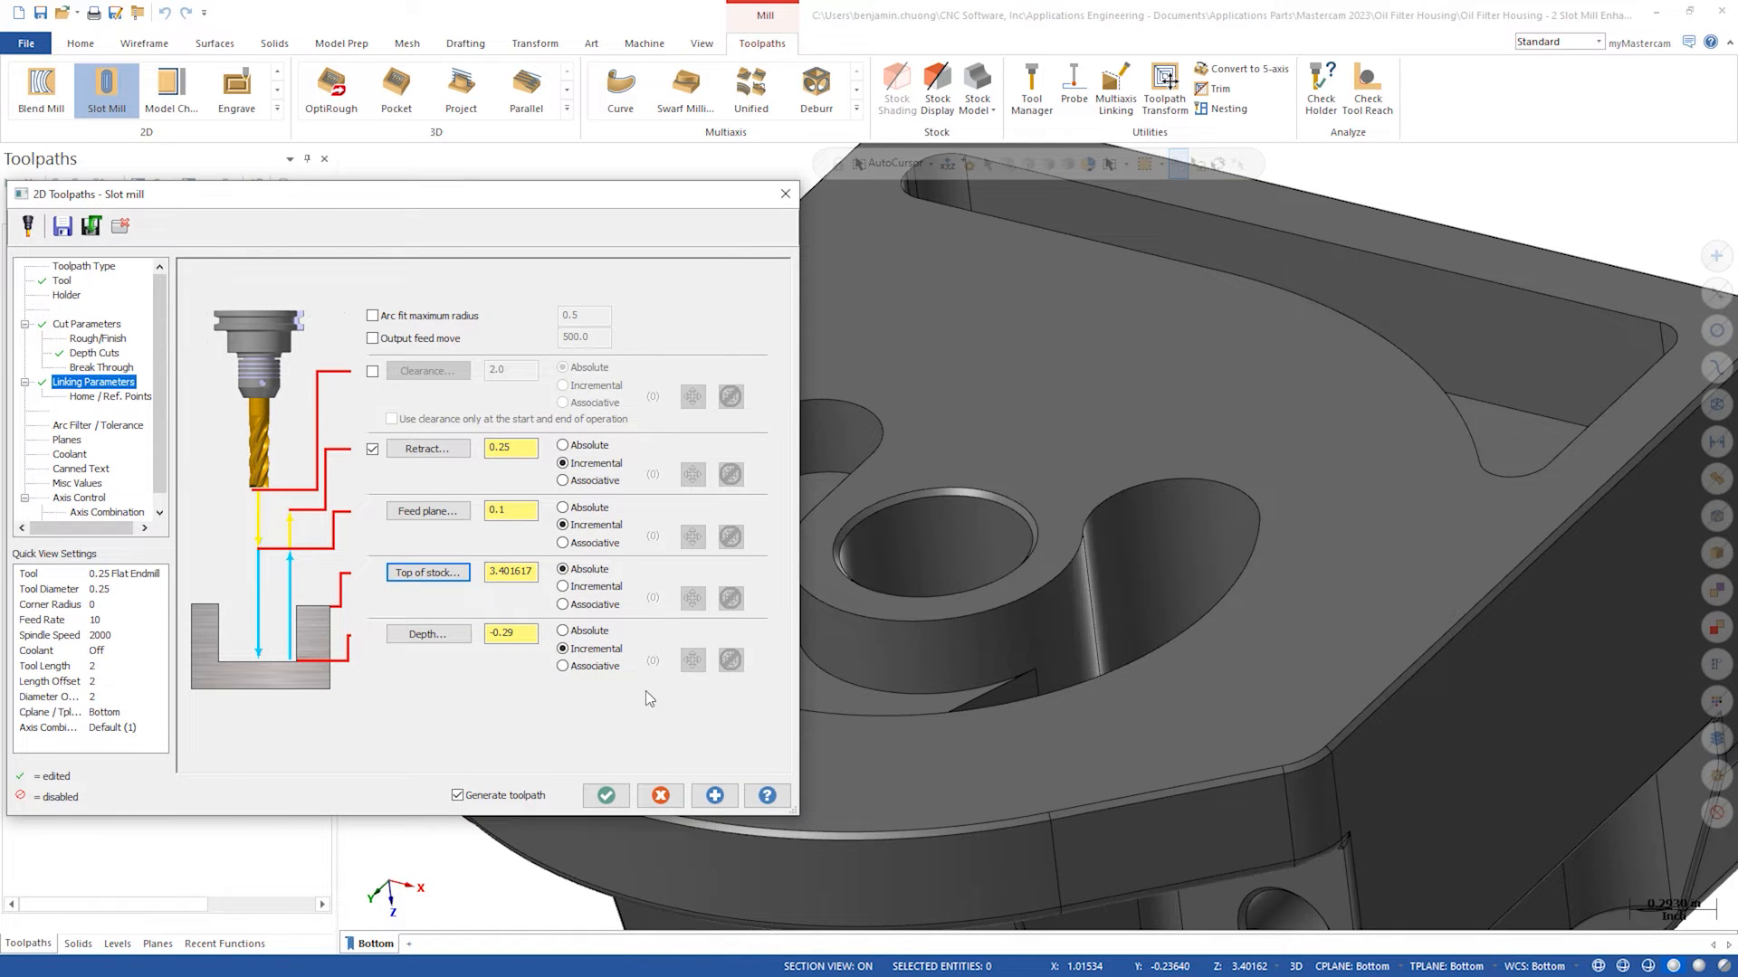
pyautogui.click(605, 796)
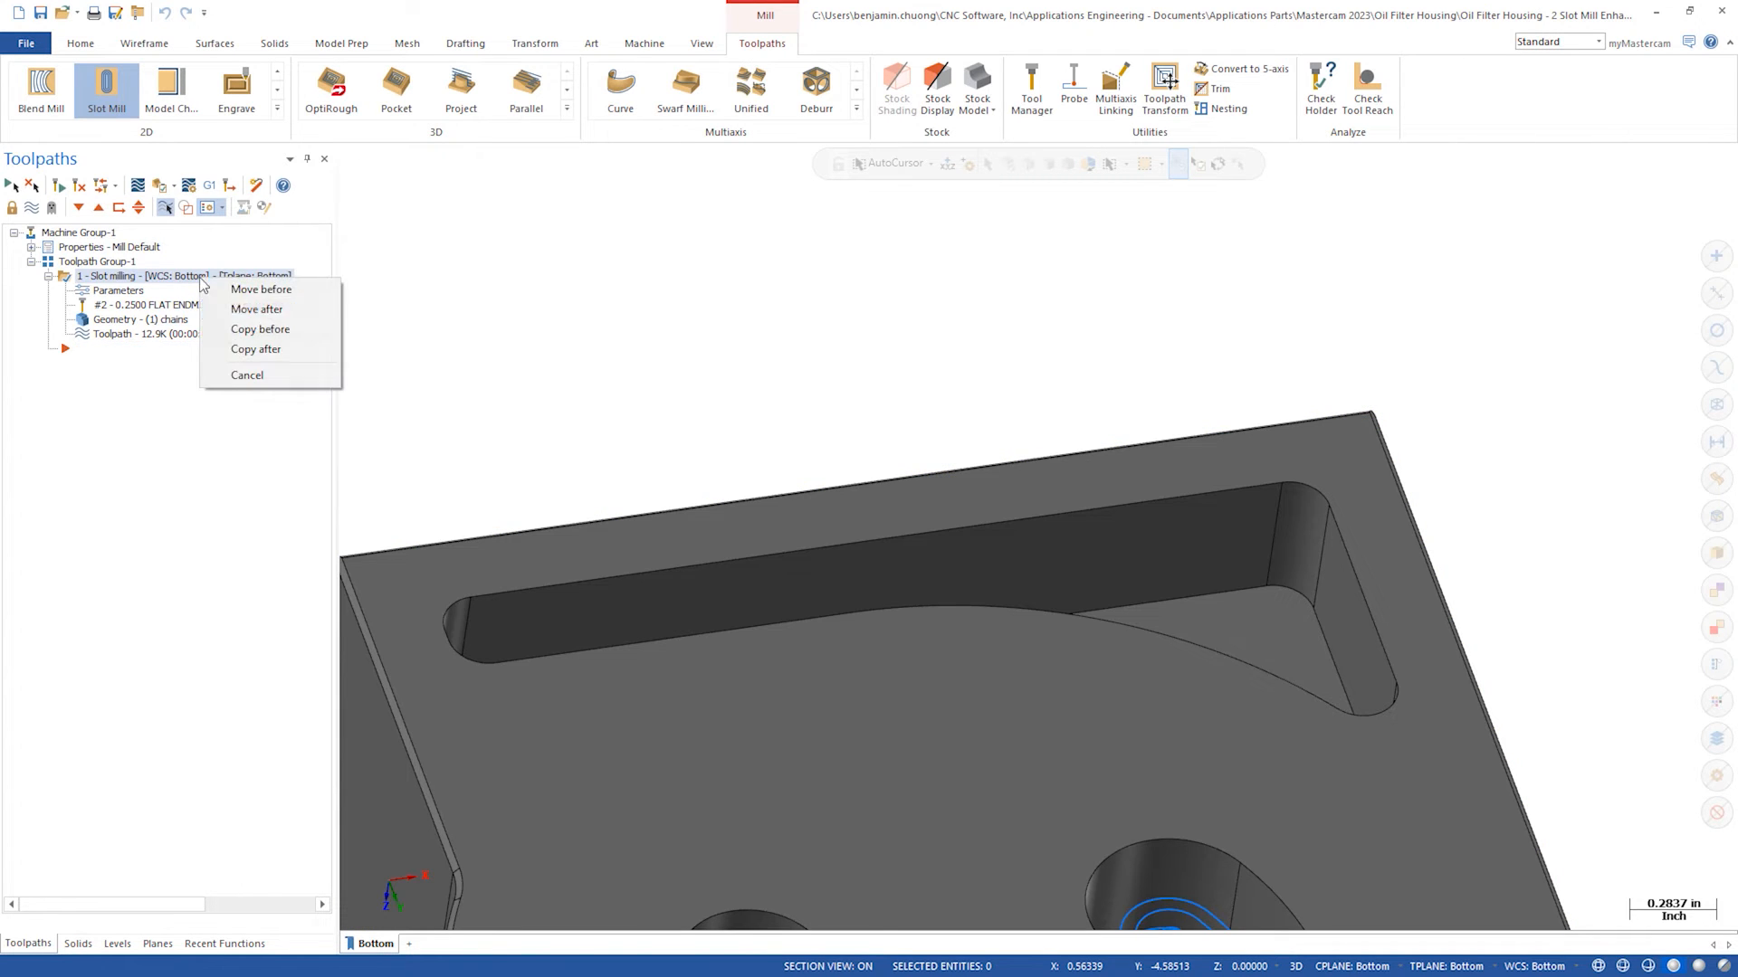
# - Copy the slot mill operation after the original and chain the closed pocket slot
pyautogui.click(255, 349)
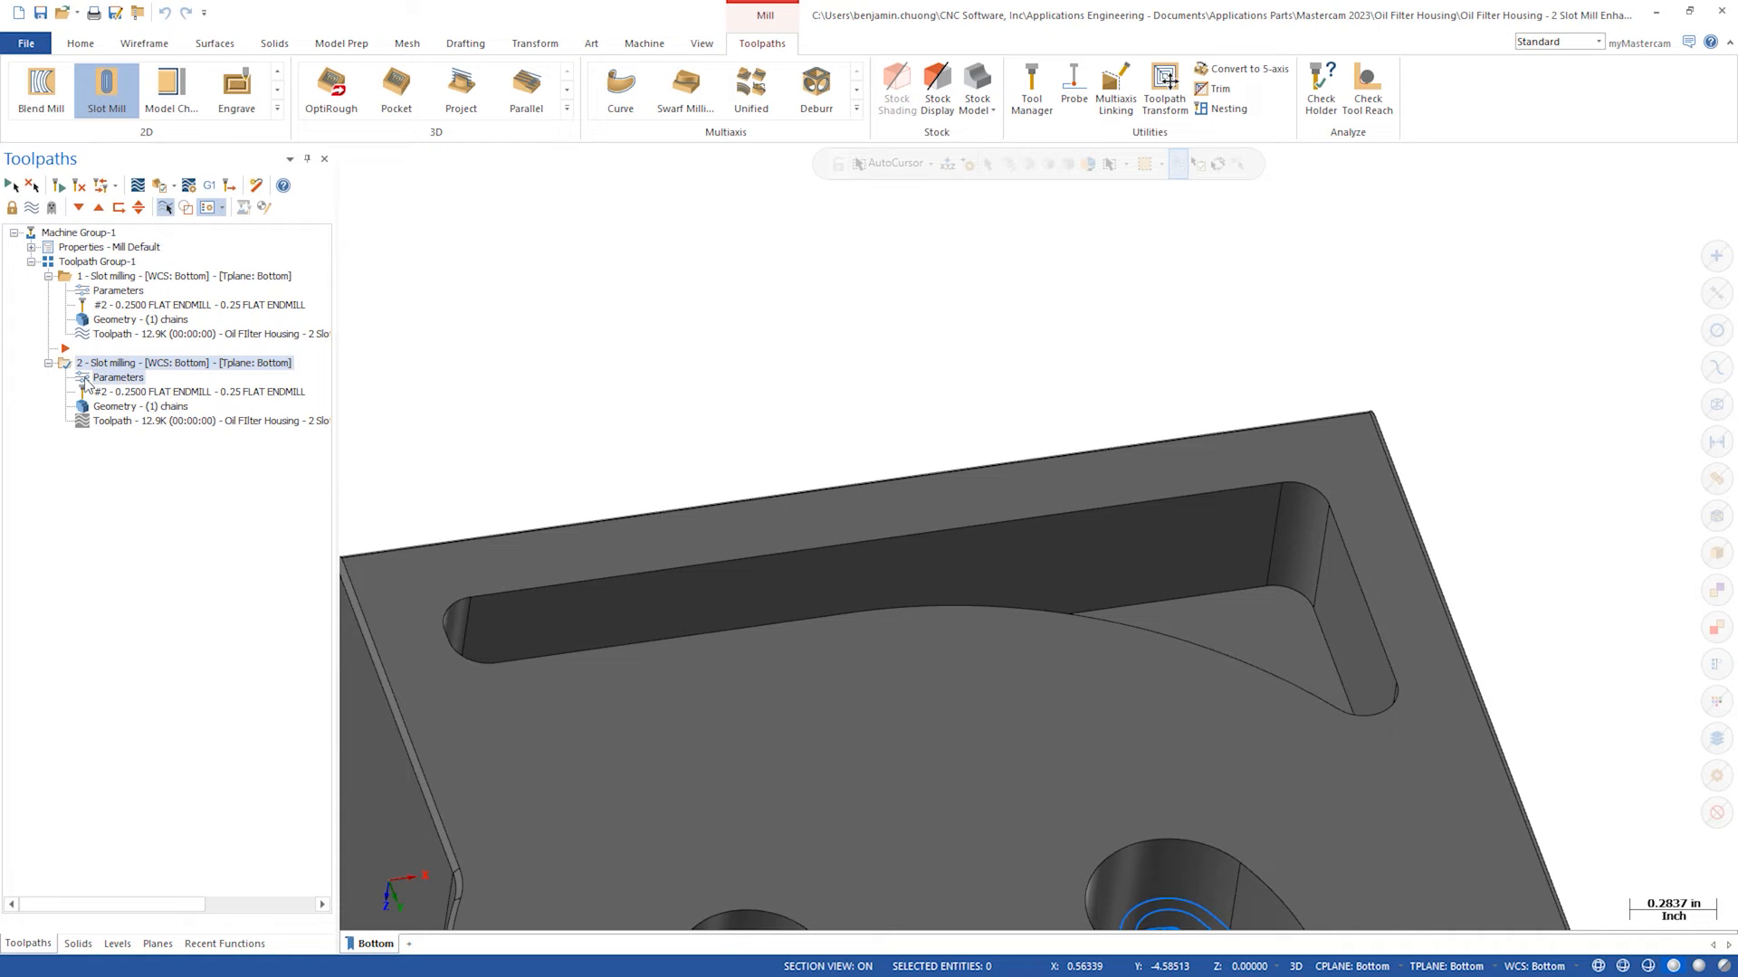
pyautogui.doubleClick(117, 379)
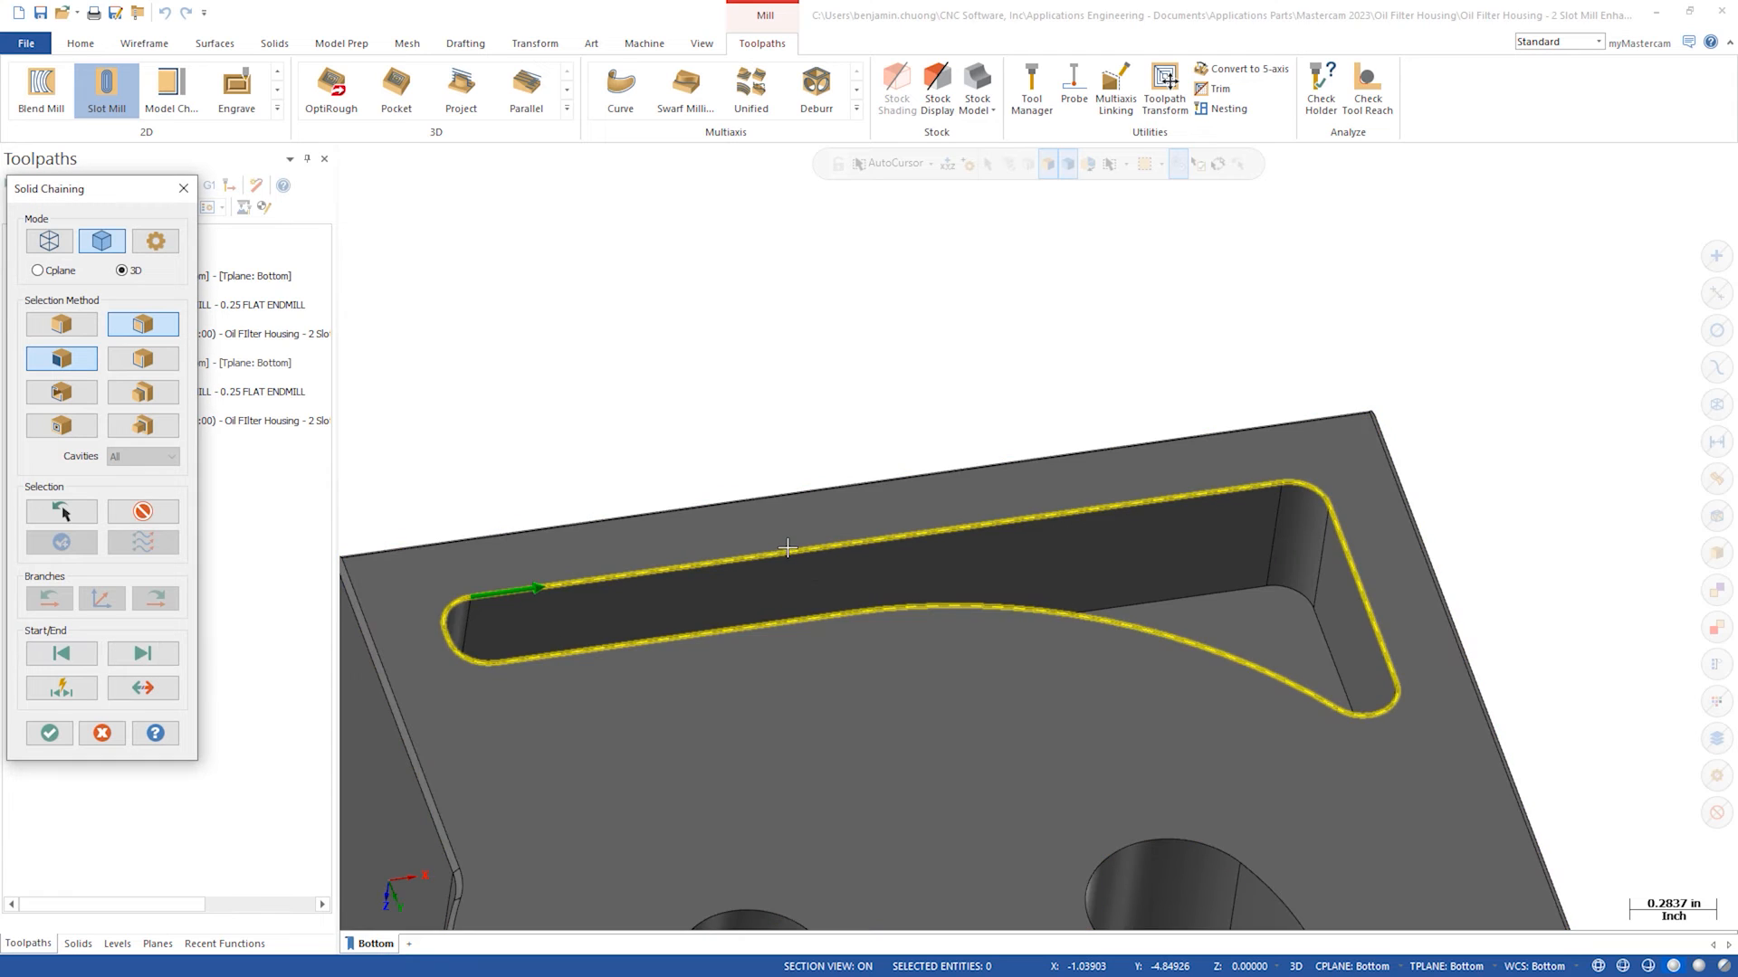
pyautogui.click(48, 732)
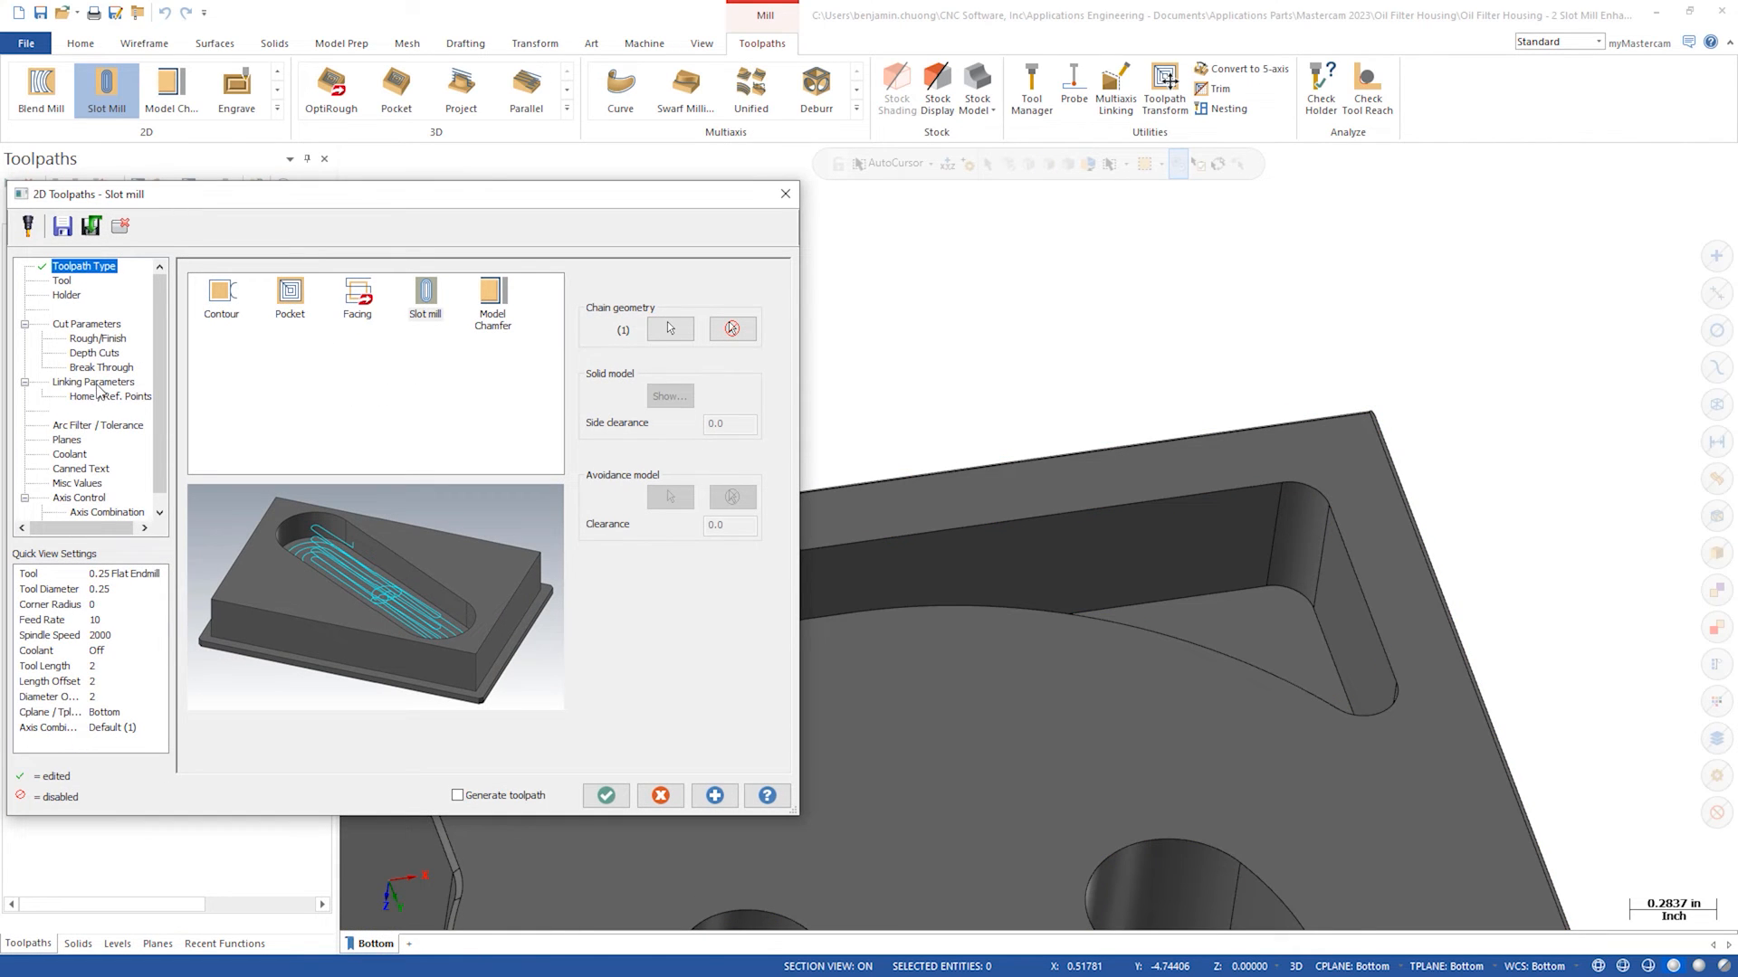
# - Set the copied operation's linking depth to -0.5 and accept the settings
pyautogui.click(605, 796)
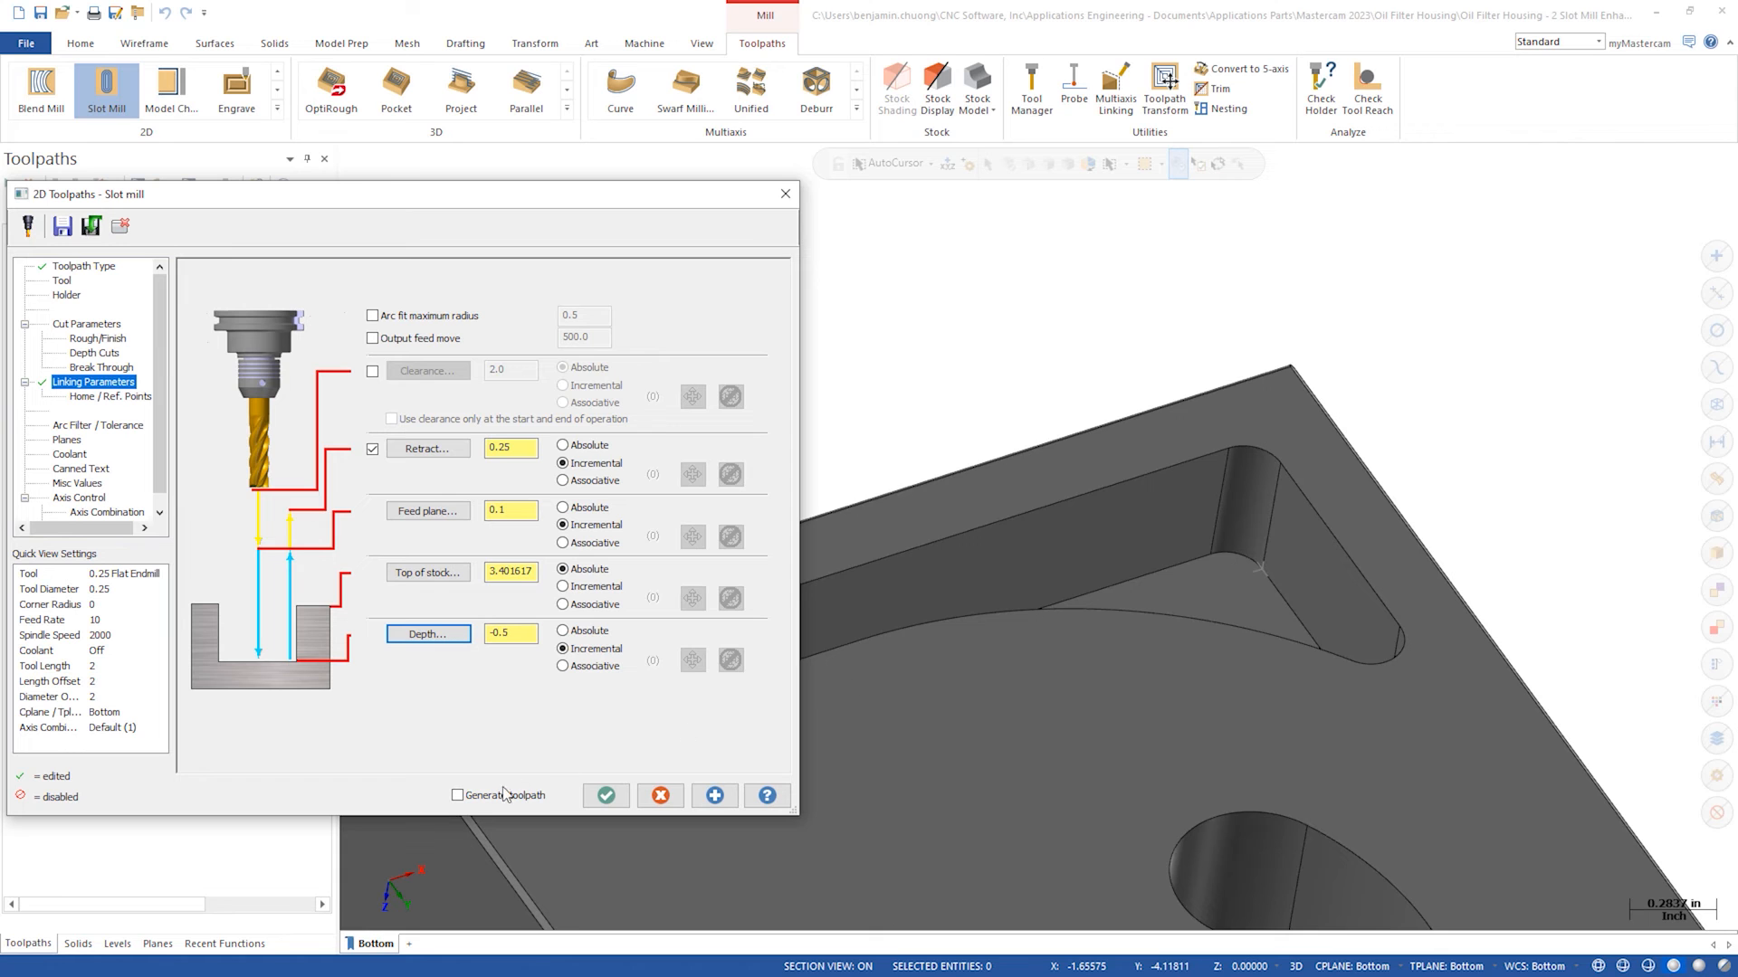
pyautogui.click(605, 796)
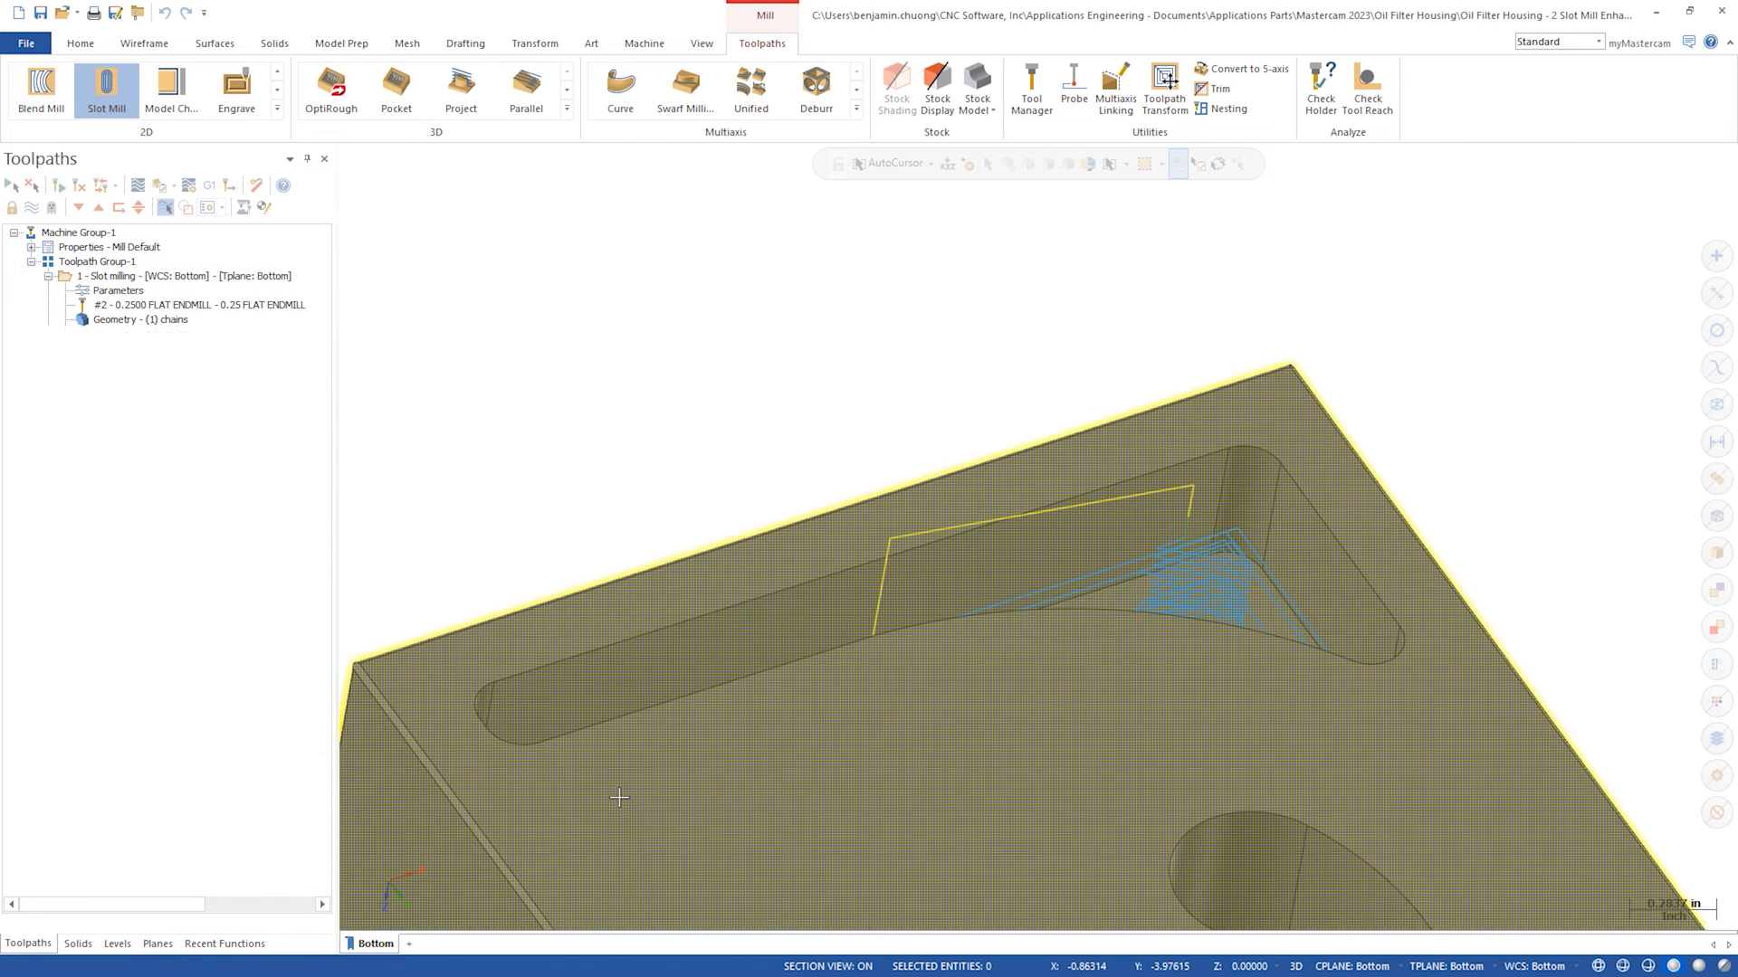